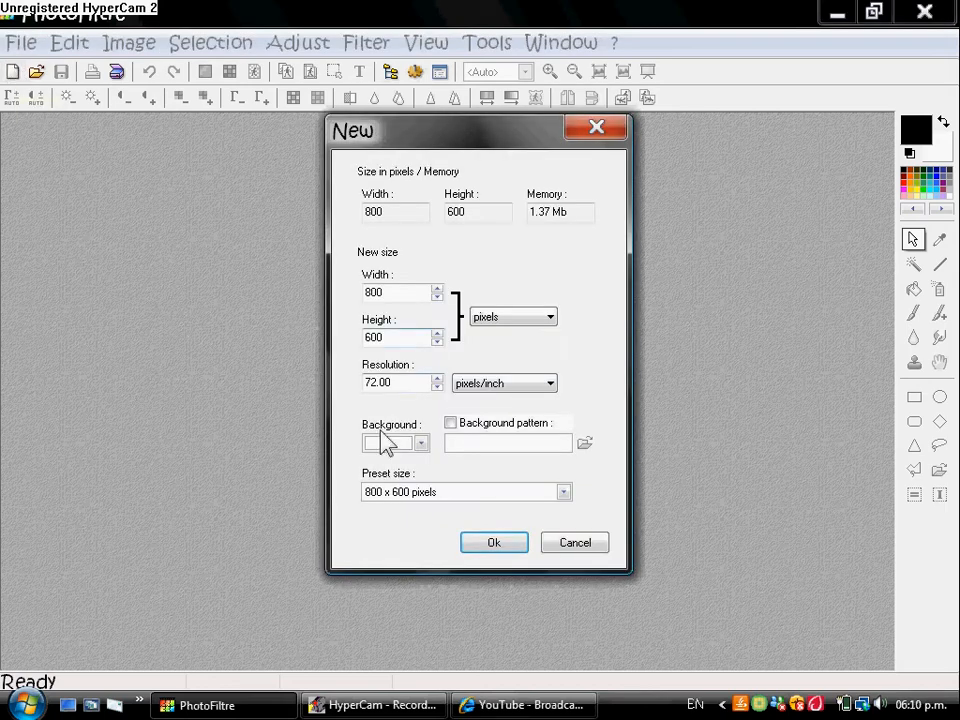
- Create an 800×600 image and turn the typed word Karen (Kristen ITC, size 80) into a selection
{"action": "left_click", "coordinate": [492, 542]}
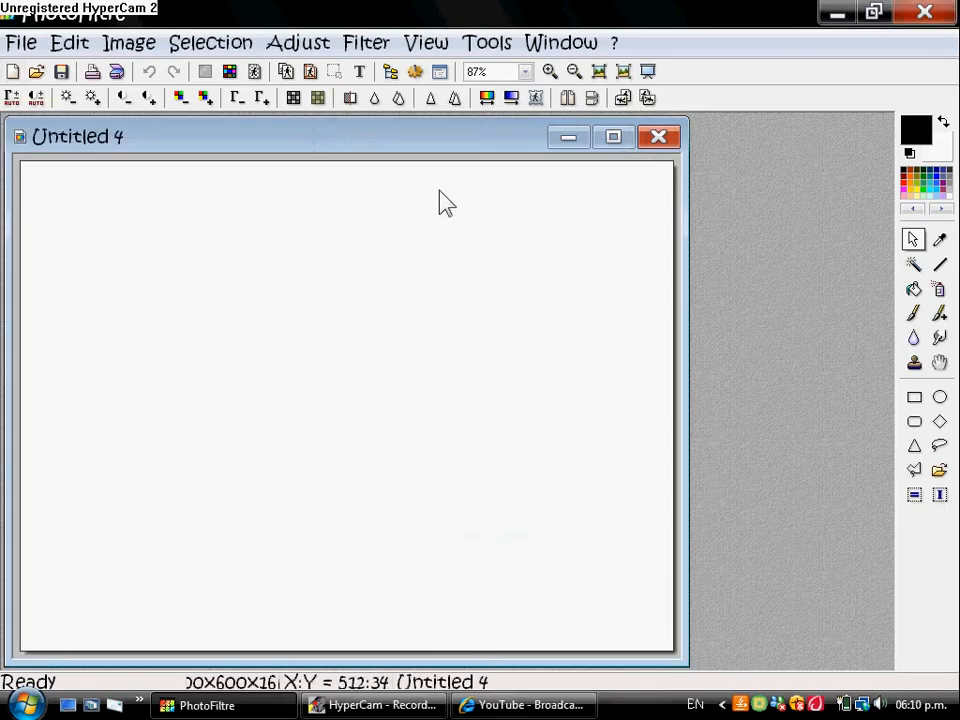
{"action": "left_click_drag", "start_coordinate": [350, 136], "coordinate": [410, 136]}
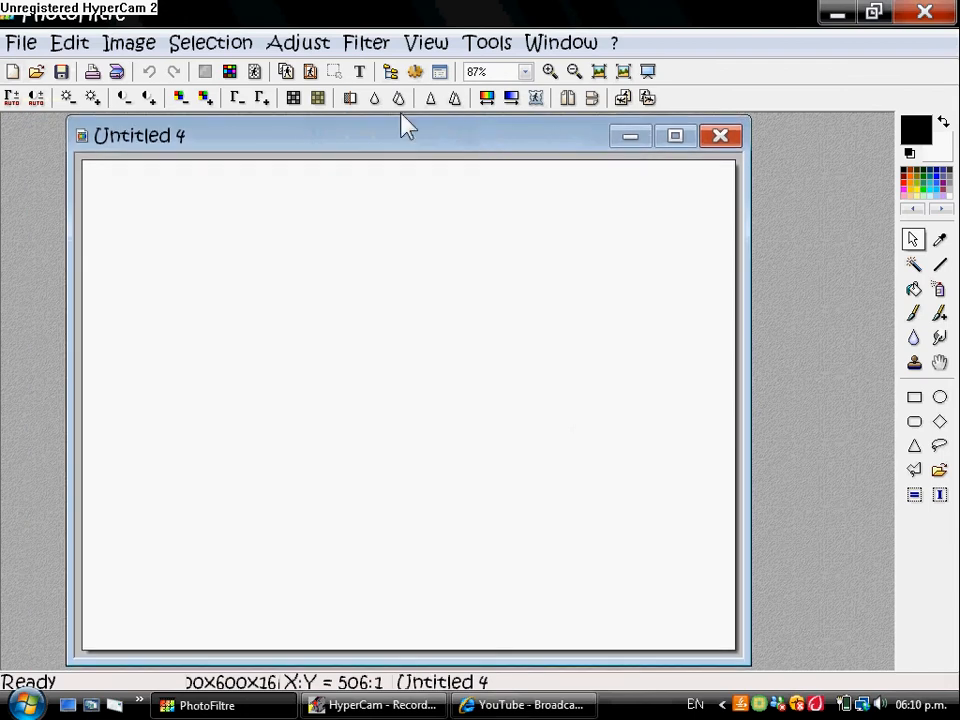
{"action": "left_click", "coordinate": [358, 72]}
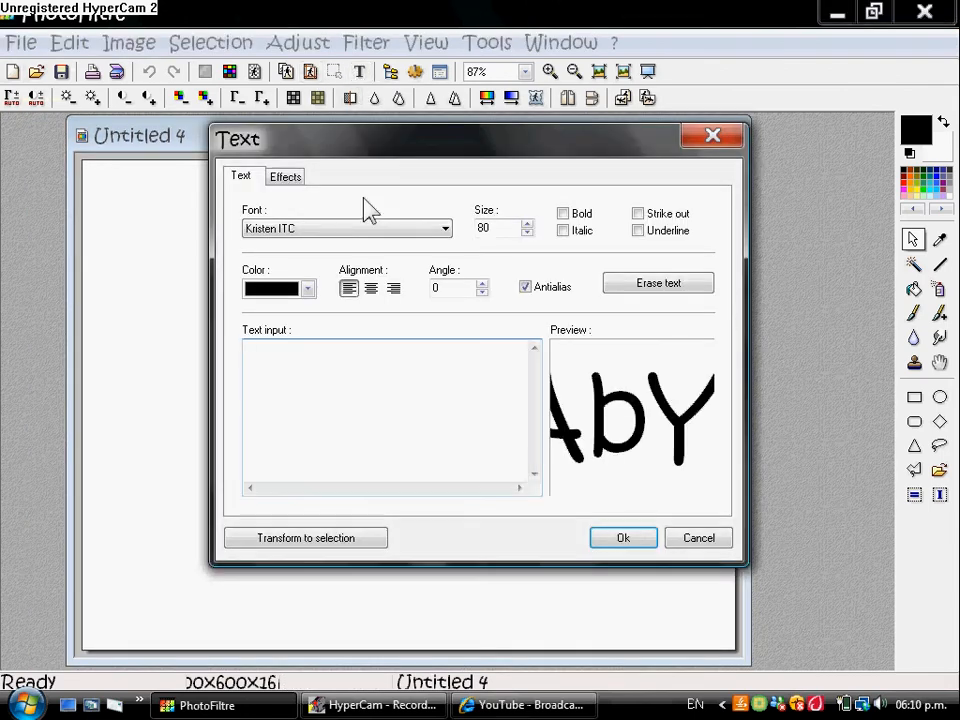
{"action": "type", "text": "K"}
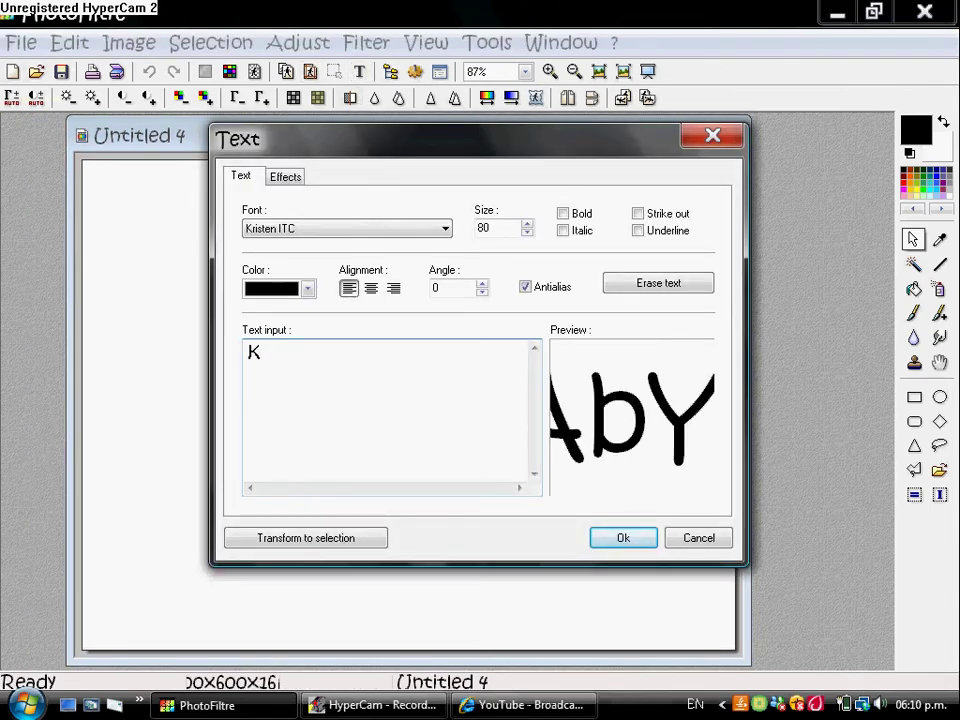
{"action": "type", "text": "aren"}
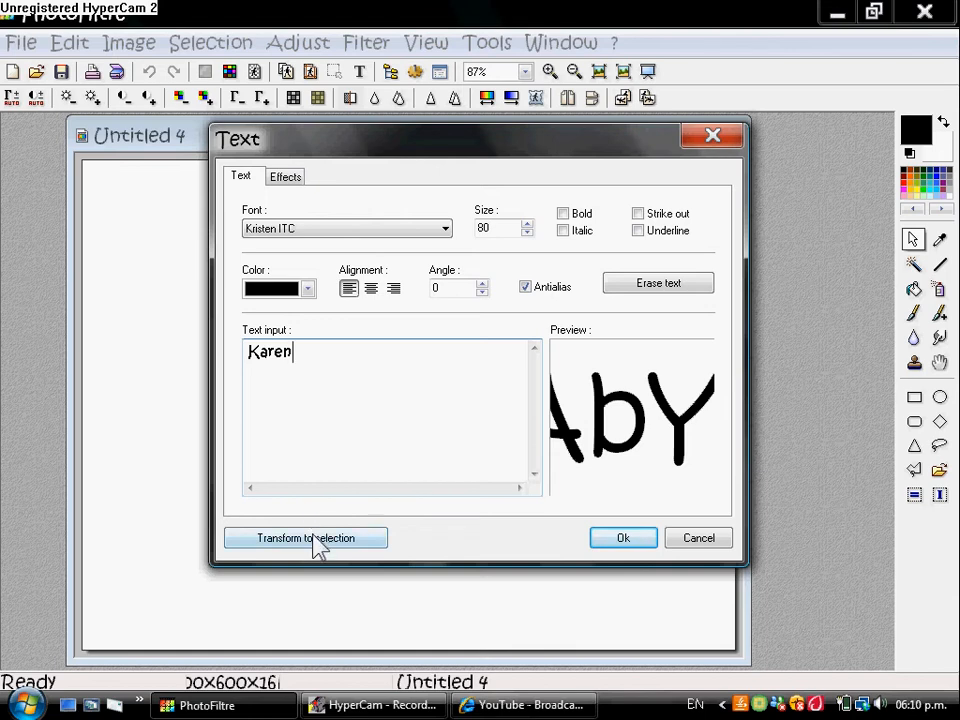
{"action": "left_click", "coordinate": [304, 538]}
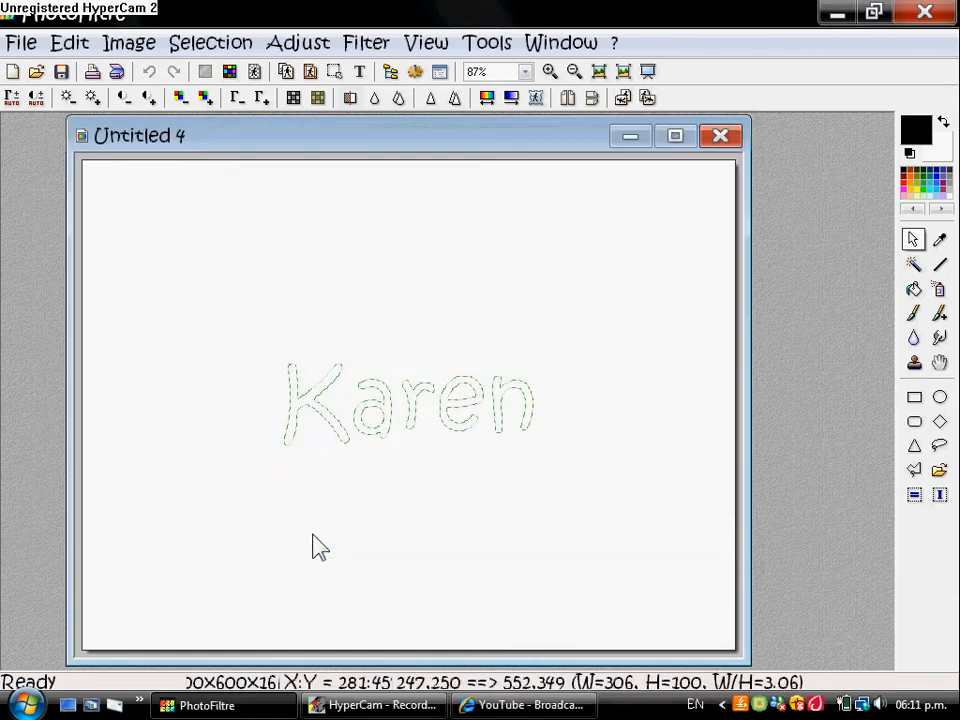
{"action": "mouse_move", "coordinate": [210, 42]}
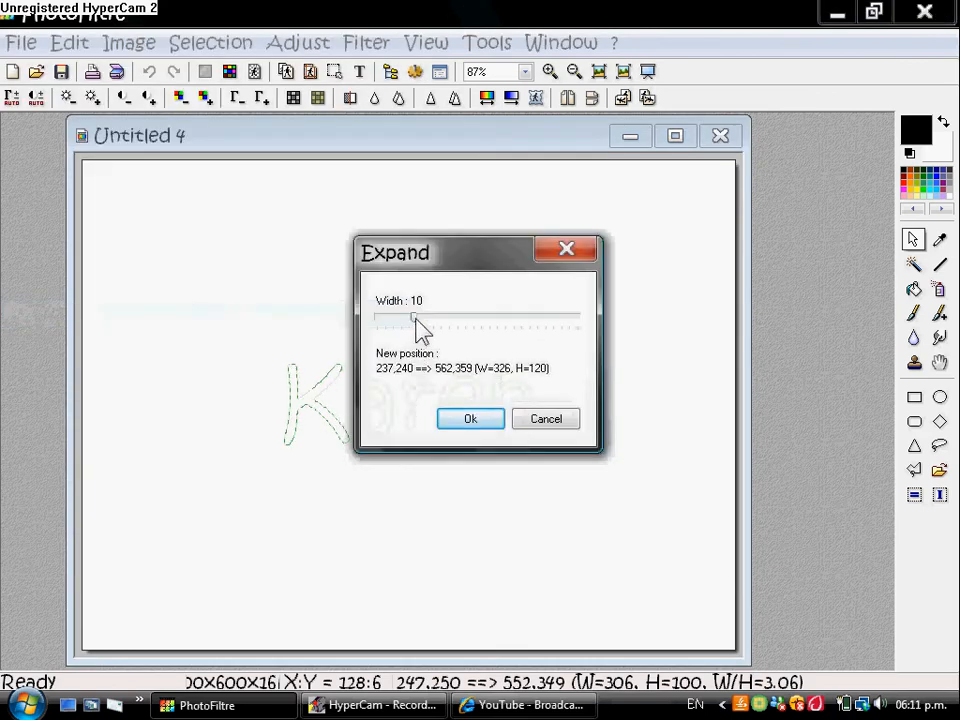
- Expand the Karen selection outward by a width of 3 pixels
{"action": "left_click_drag", "start_coordinate": [416, 318], "coordinate": [384, 318]}
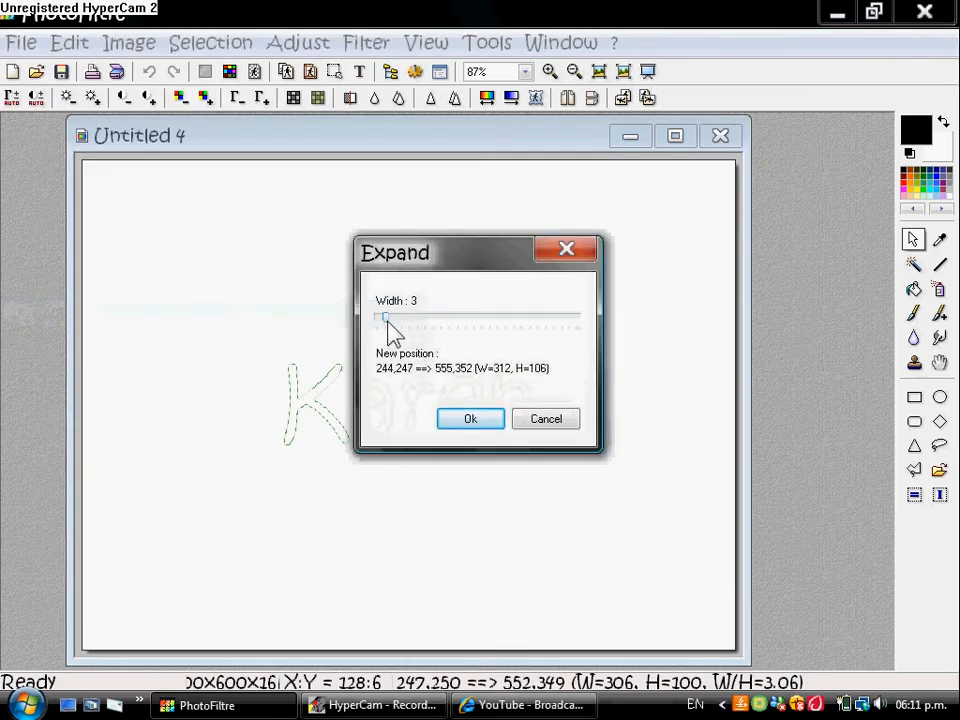
{"action": "left_click", "coordinate": [470, 418]}
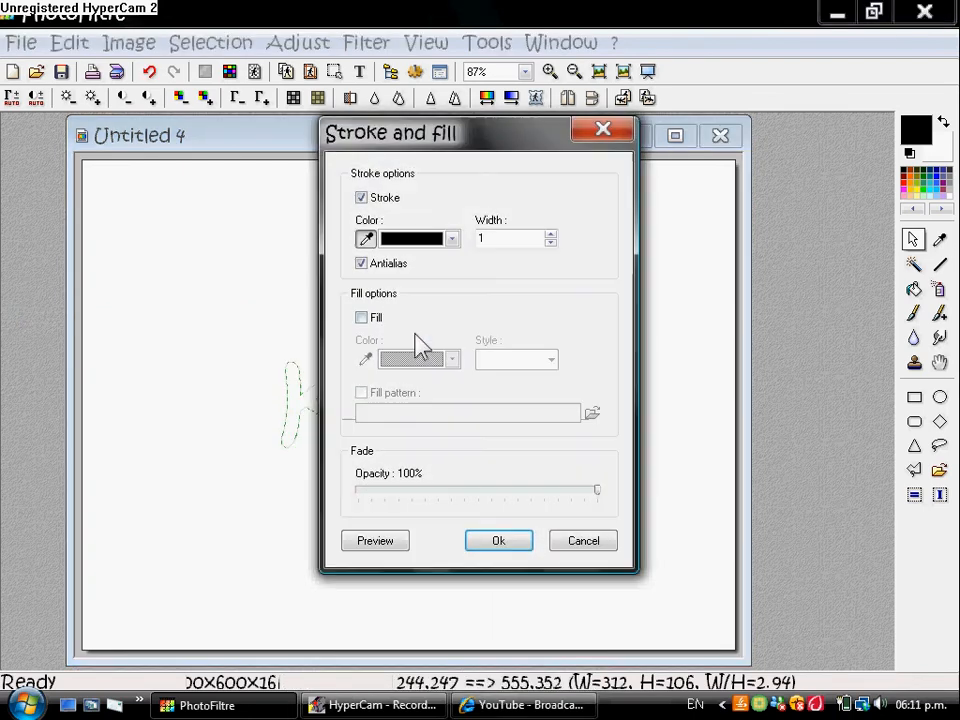
{"action": "left_click", "coordinate": [362, 316]}
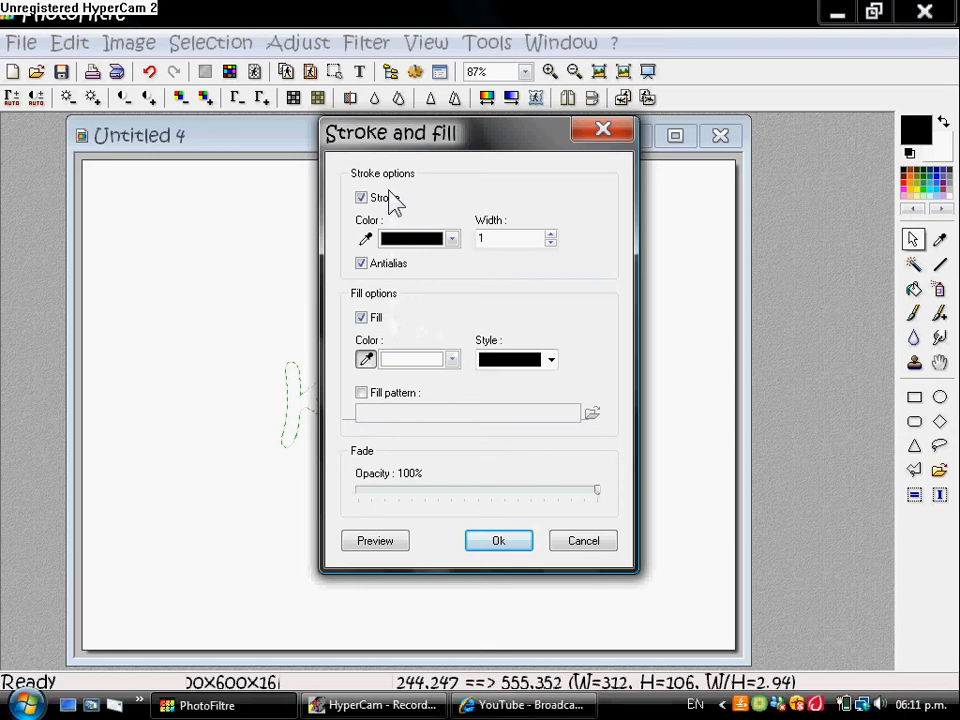
{"action": "left_click", "coordinate": [362, 198]}
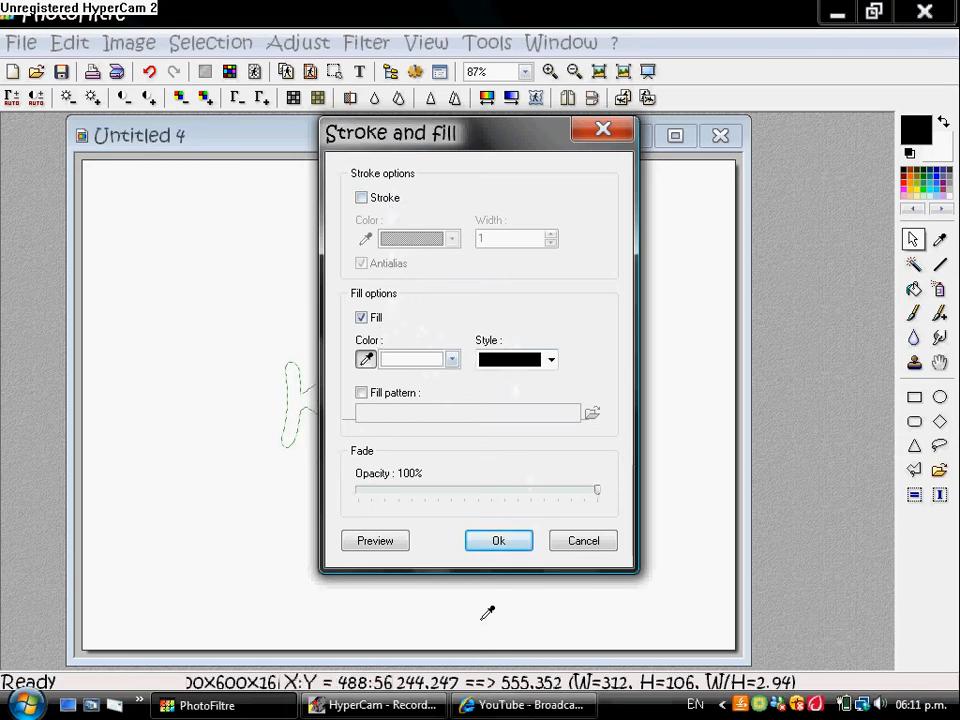
{"action": "left_click", "coordinate": [498, 540]}
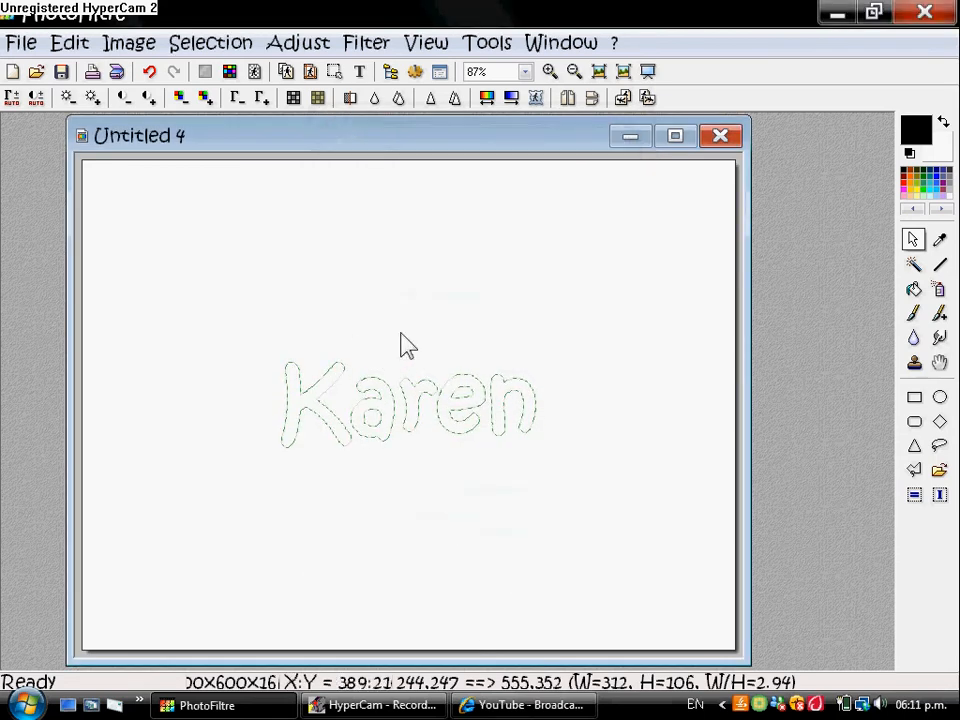
- Fill the Karen selection with a black diagonal-hatch style via Stroke and fill
{"action": "right_click", "coordinate": [388, 408]}
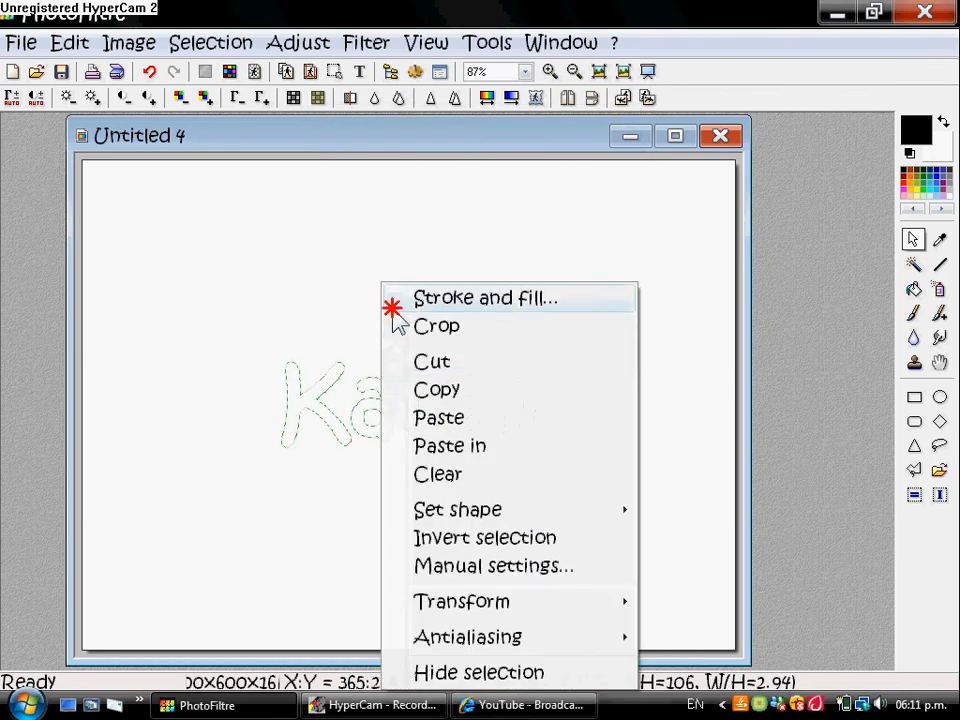
{"action": "left_click", "coordinate": [486, 296]}
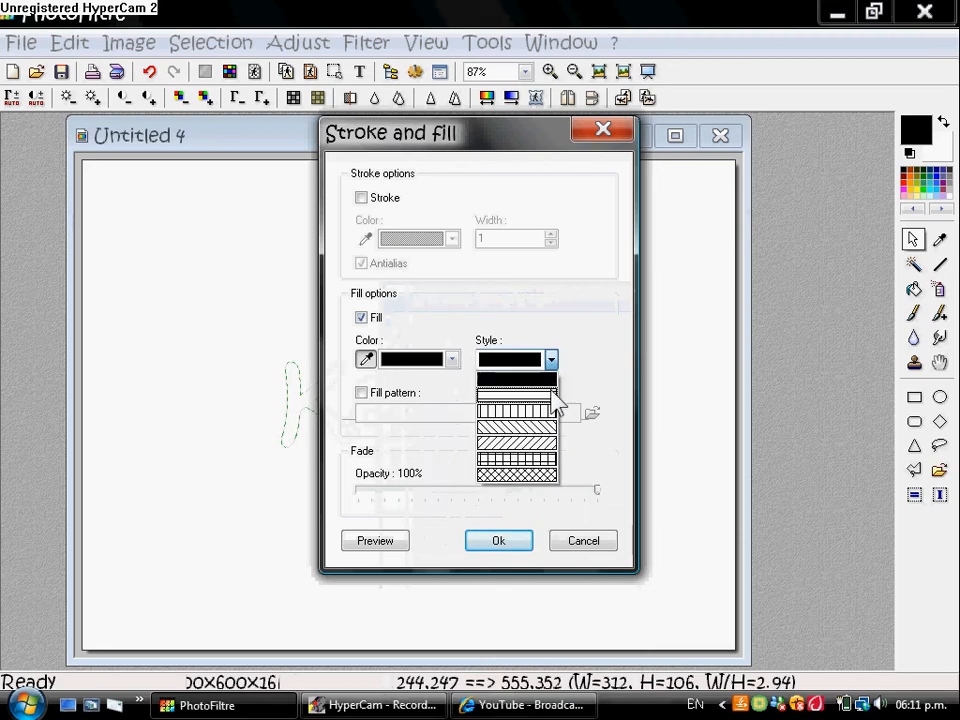
{"action": "left_click", "coordinate": [516, 408]}
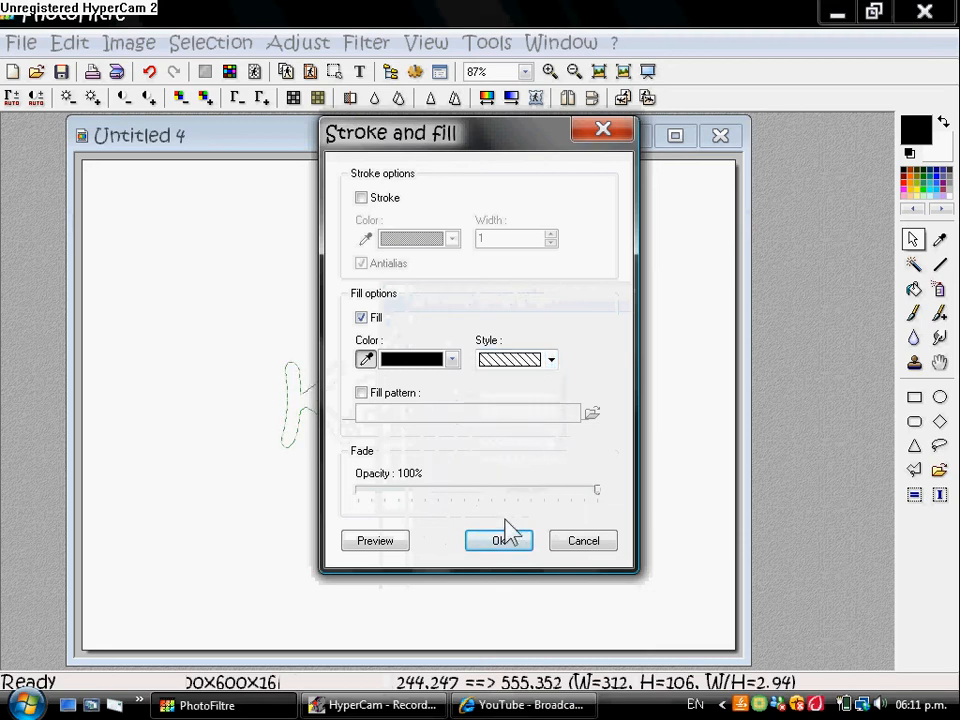
{"action": "left_click", "coordinate": [500, 540]}
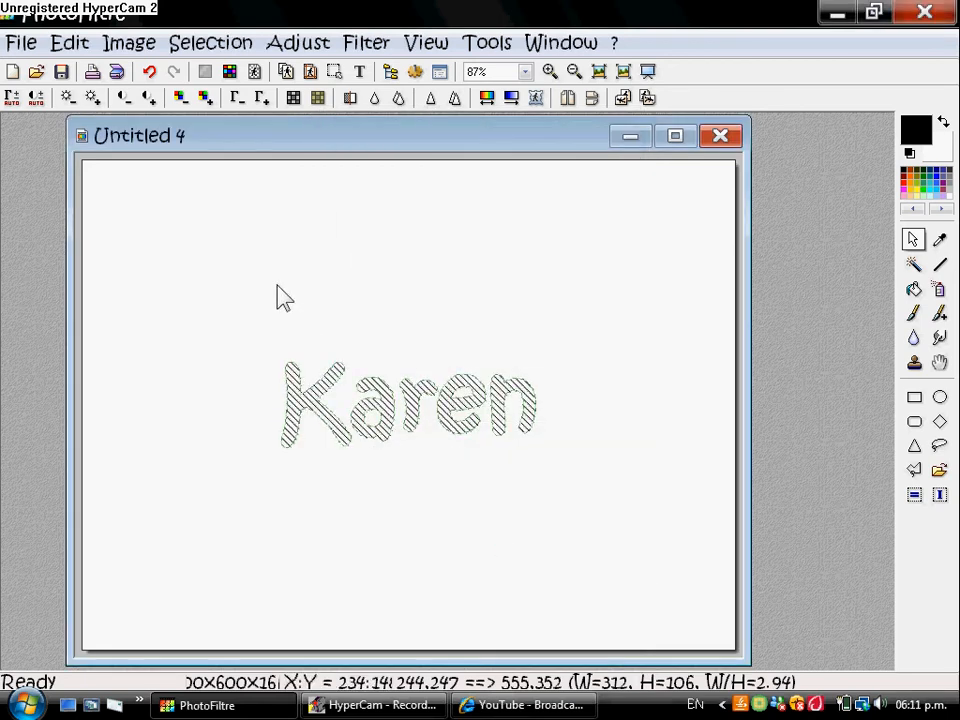
- Apply an antialiased drop shadow with offset 4/4 and opacity 70 to the hatched word
{"action": "left_click", "coordinate": [366, 42]}
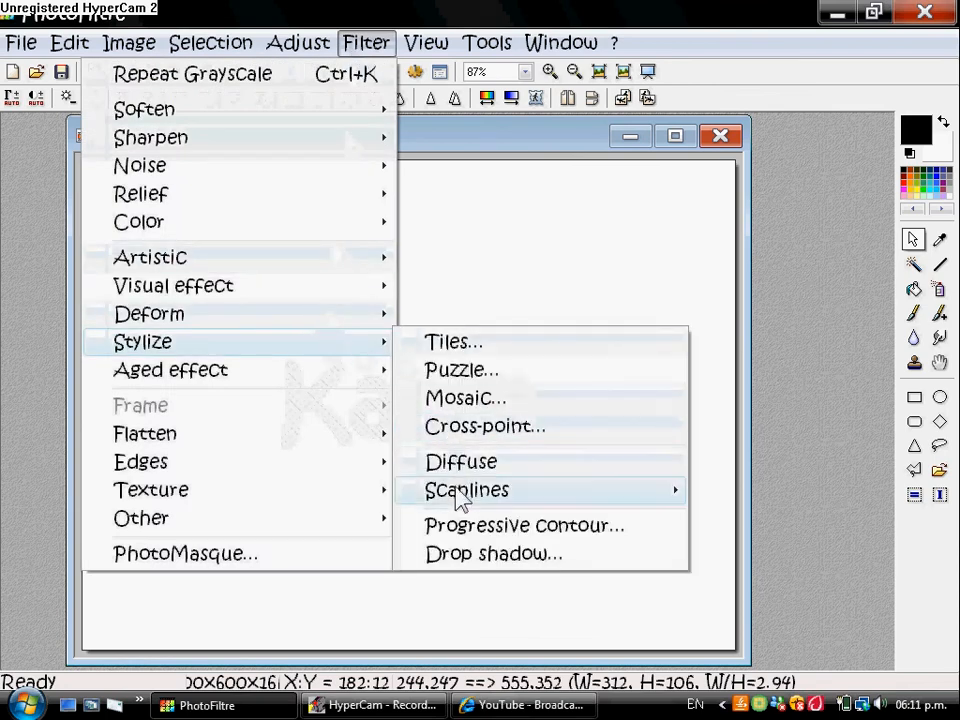
{"action": "left_click", "coordinate": [492, 552]}
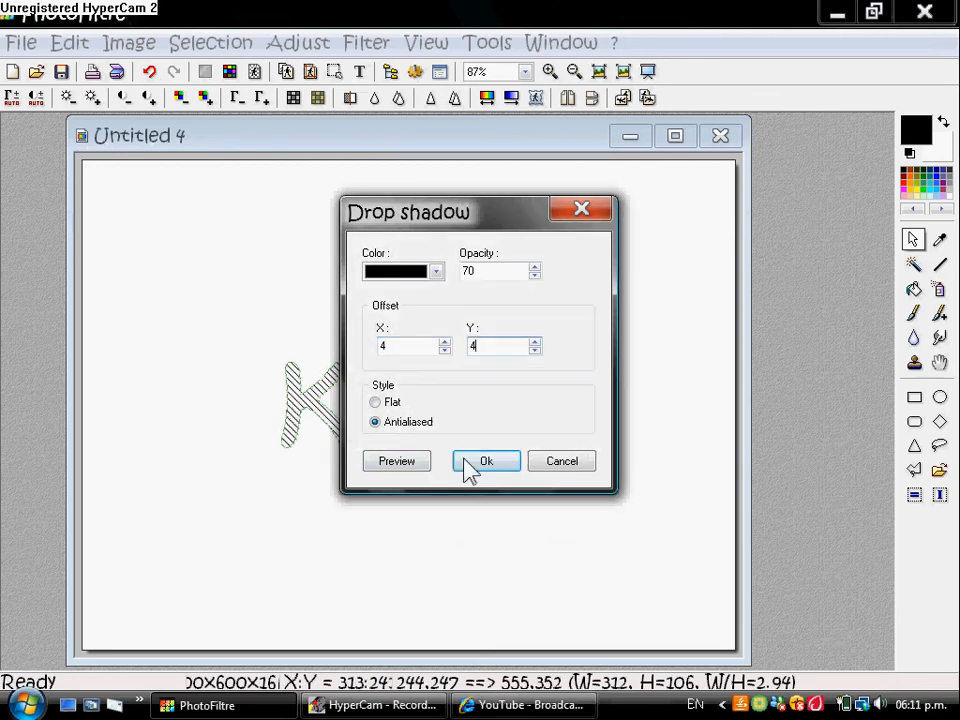
{"action": "left_click", "coordinate": [210, 42]}
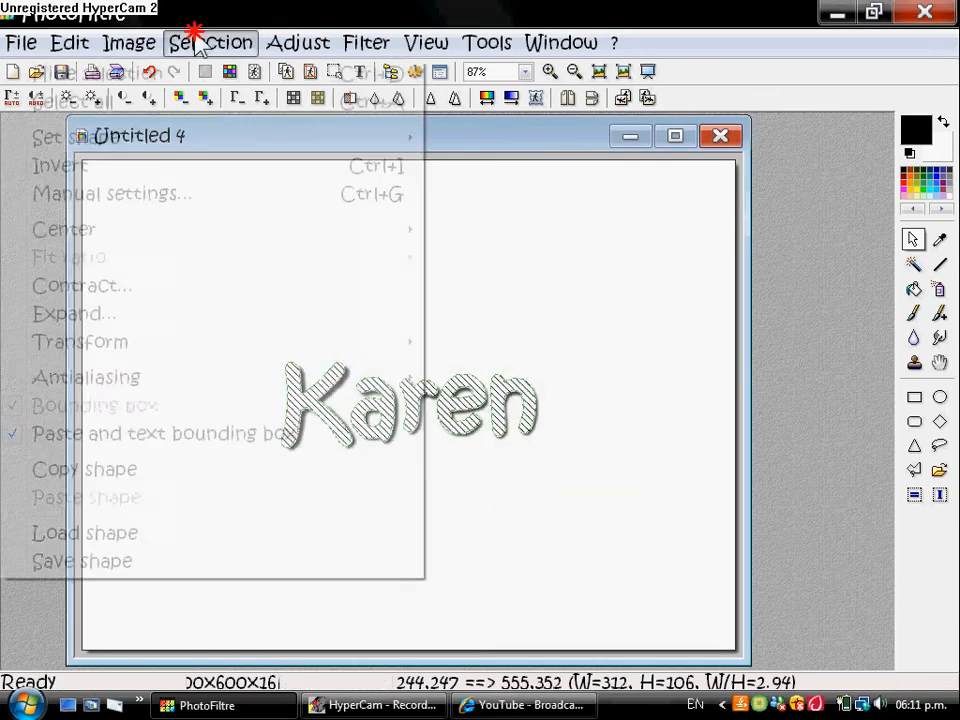
- Contract the Karen selection by a width of 1 pixel
{"action": "left_click", "coordinate": [80, 284]}
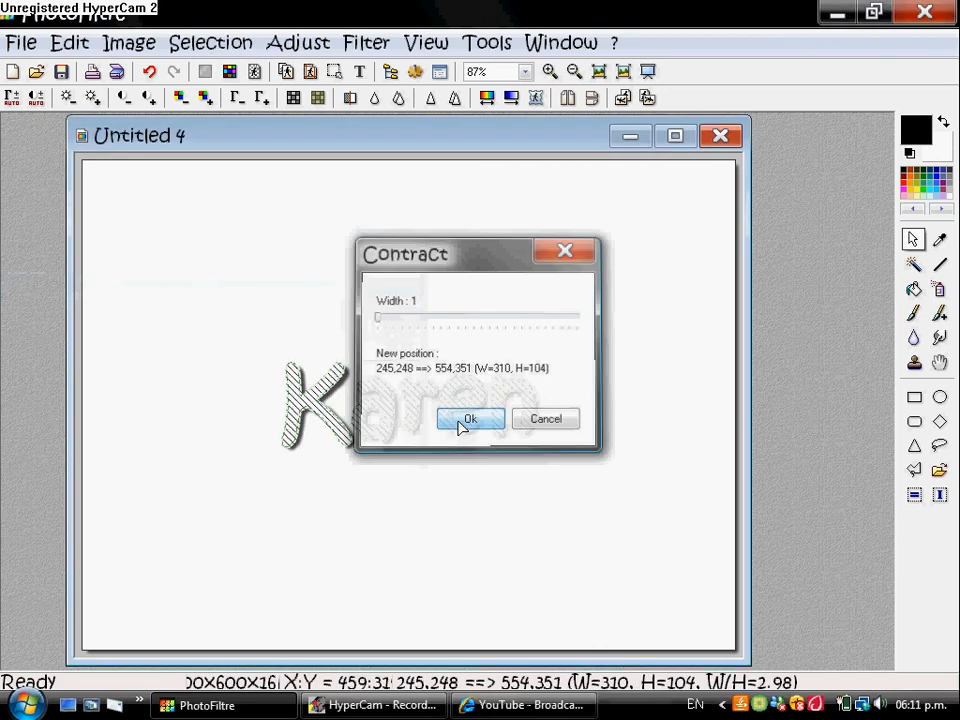
{"action": "left_click", "coordinate": [470, 418]}
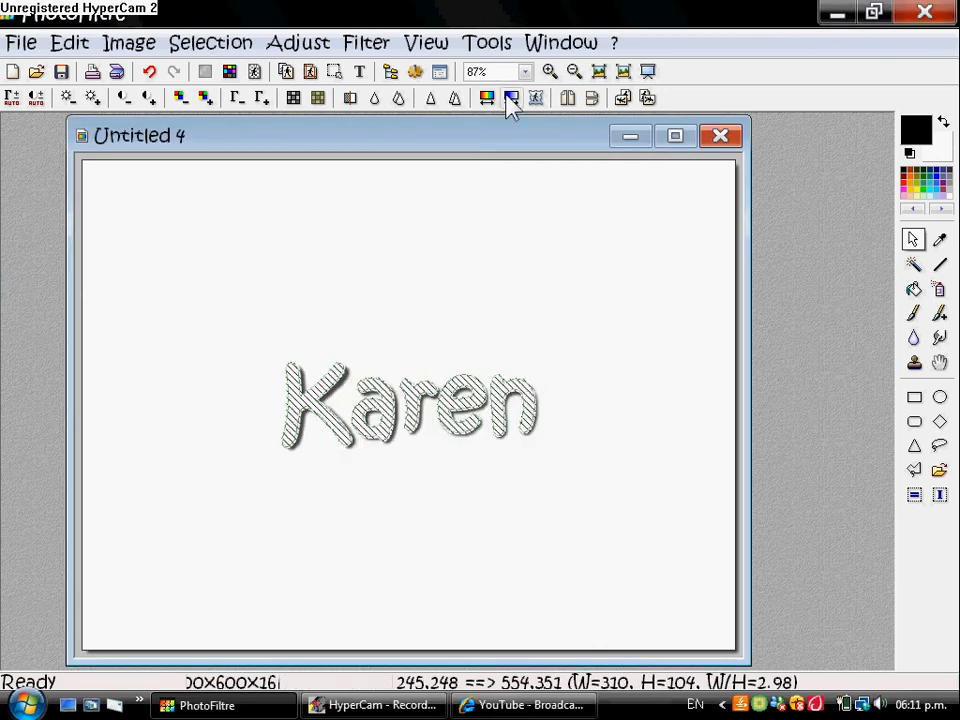
- Fill Karen with a pink-to-cyan gradient, both colours at 100% opacity
{"action": "left_click", "coordinate": [512, 96]}
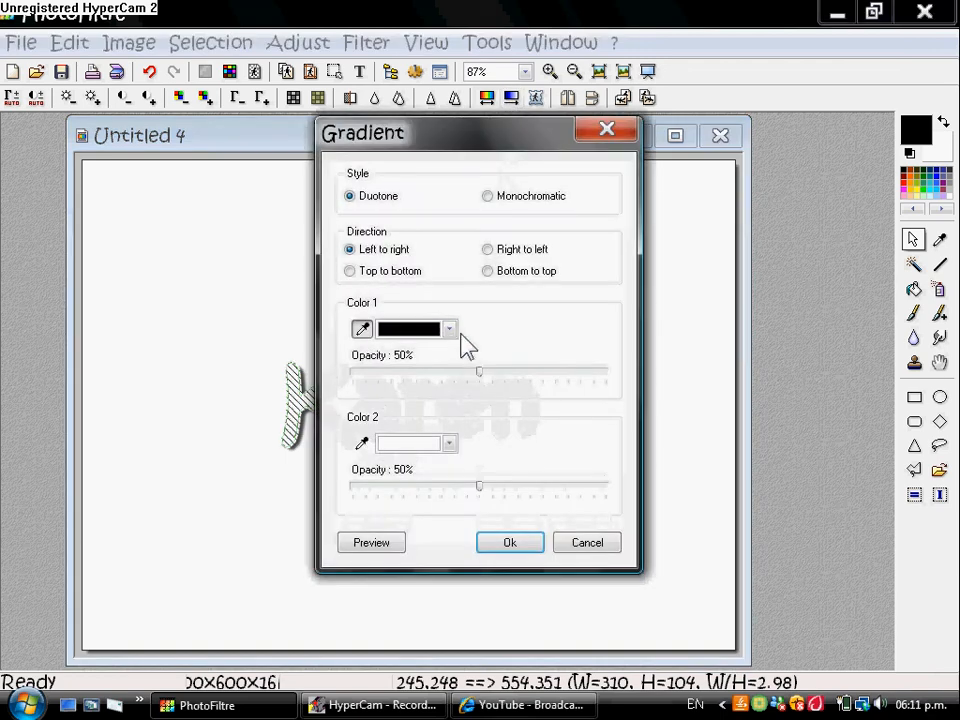
{"action": "left_click", "coordinate": [448, 328]}
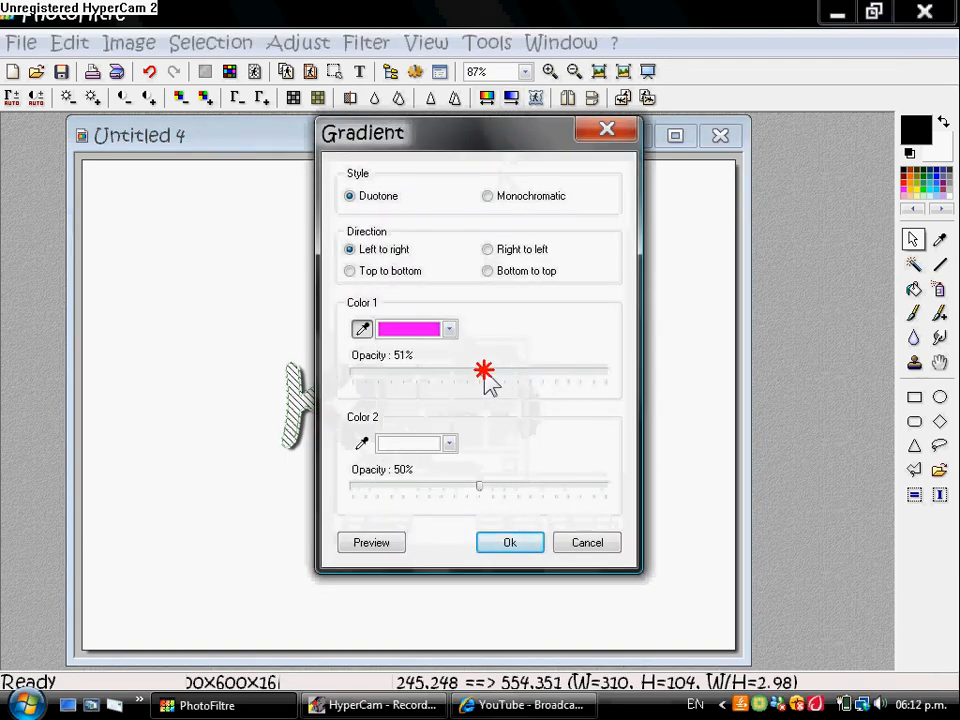
{"action": "left_click_drag", "start_coordinate": [484, 378], "coordinate": [604, 378]}
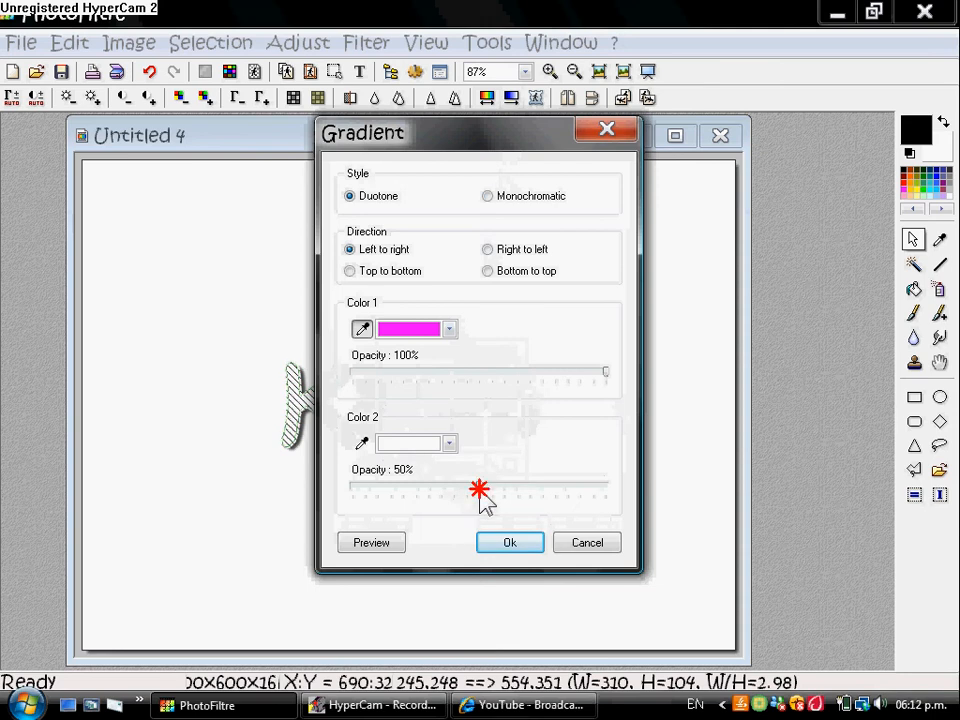
{"action": "left_click", "coordinate": [448, 444]}
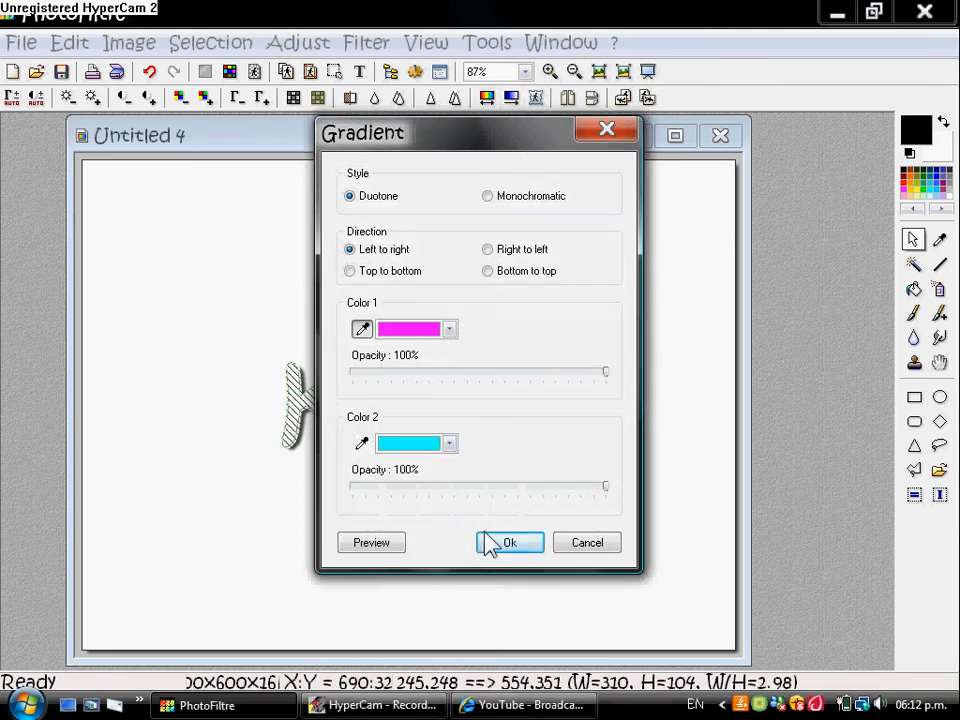
{"action": "left_click", "coordinate": [508, 542]}
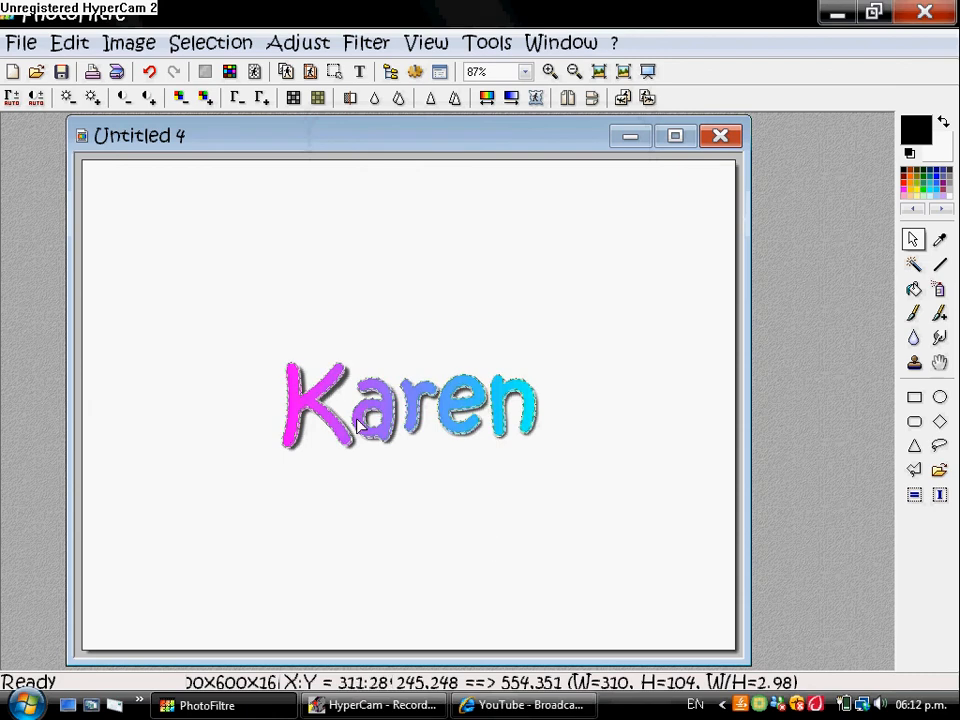
- Contract the gradient-filled selection by 1 pixel again
{"action": "left_click", "coordinate": [210, 42]}
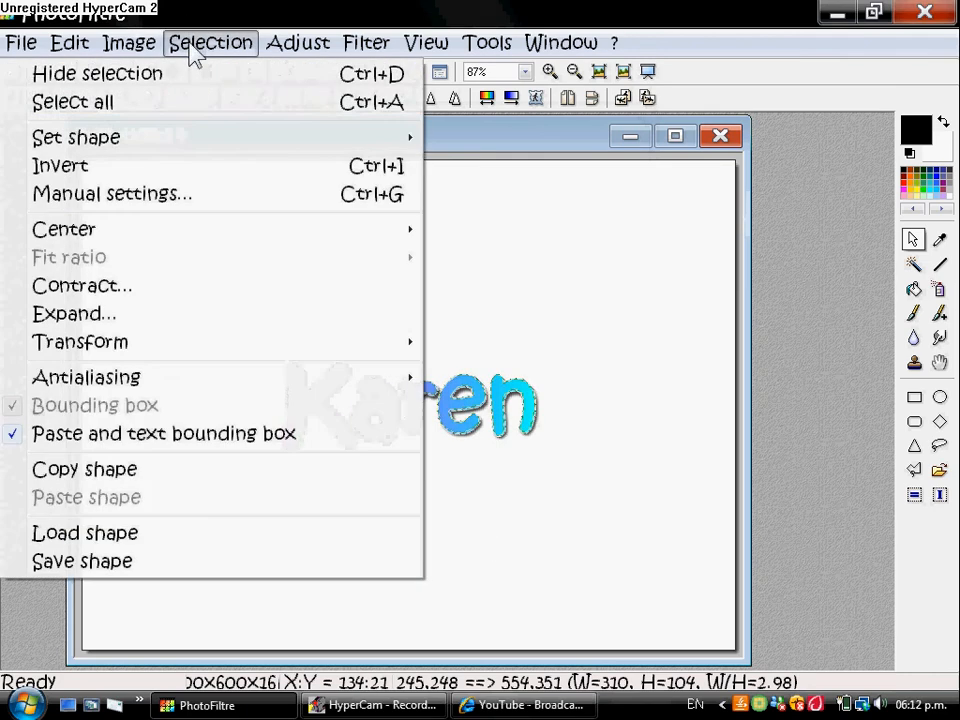
{"action": "left_click", "coordinate": [80, 284]}
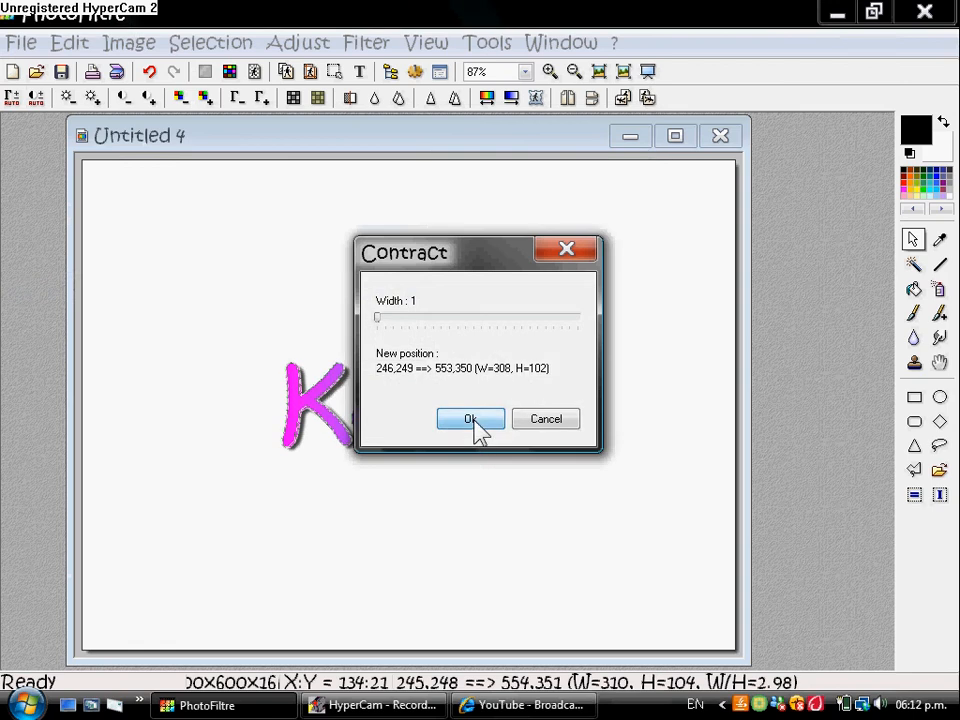
{"action": "left_click", "coordinate": [470, 418]}
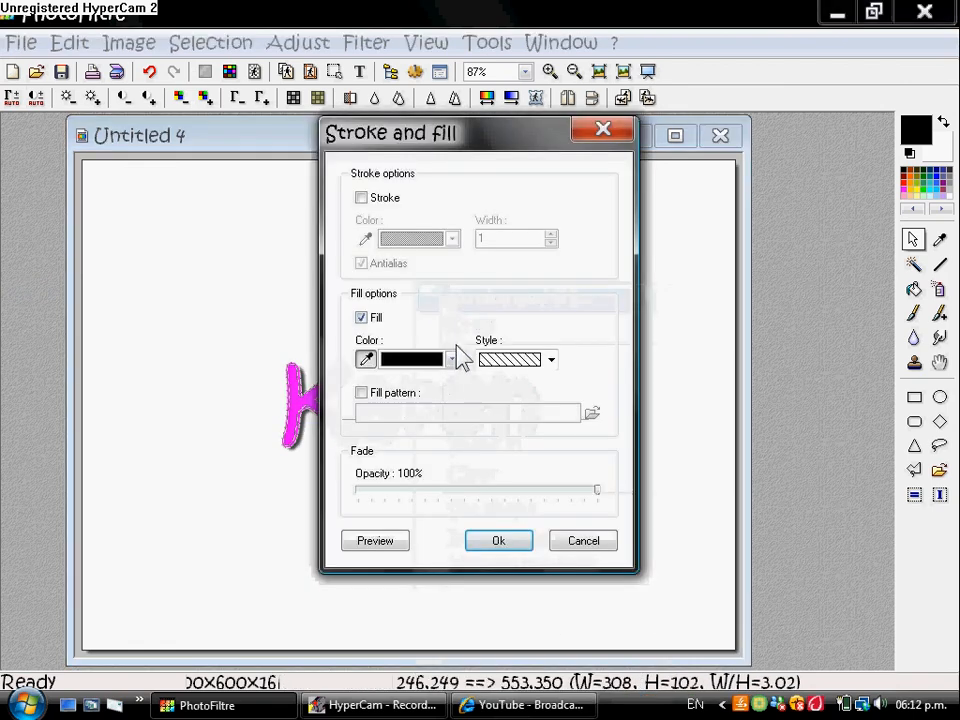
- Fill the Karen interior with a solid dark grey instead of the hatch style
{"action": "left_click", "coordinate": [448, 360]}
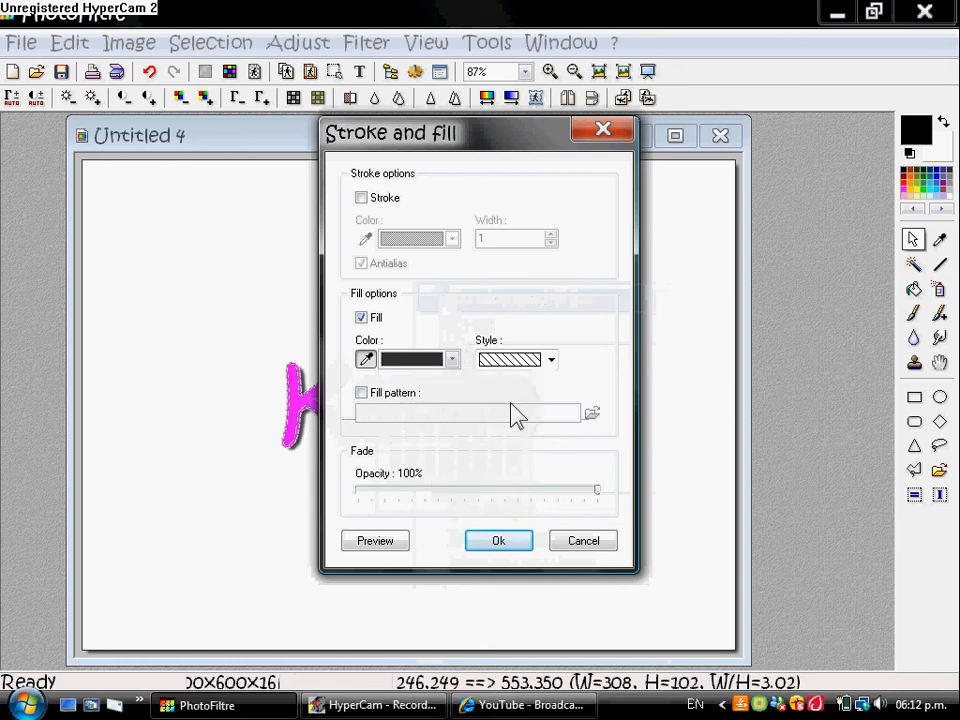
{"action": "left_click", "coordinate": [550, 360]}
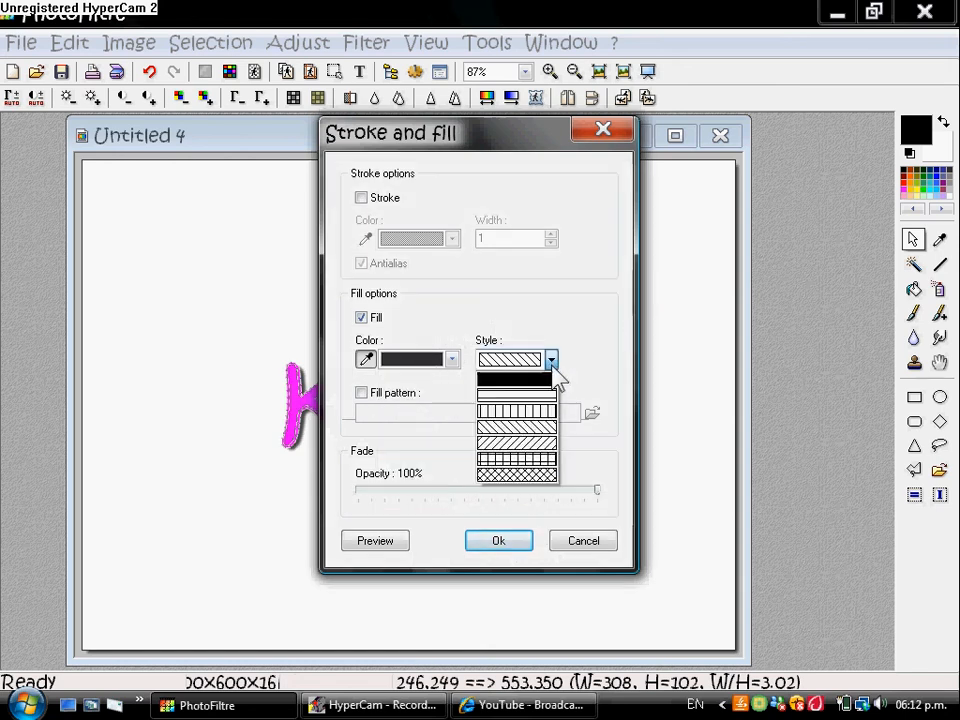
{"action": "left_click", "coordinate": [498, 540]}
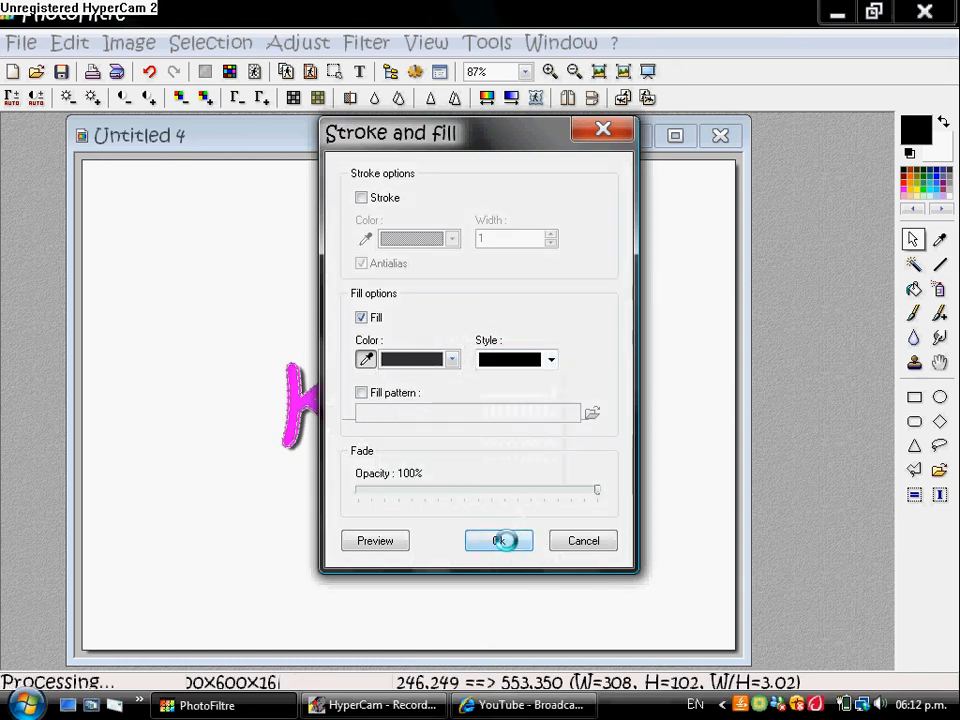
{"action": "left_click", "coordinate": [500, 540]}
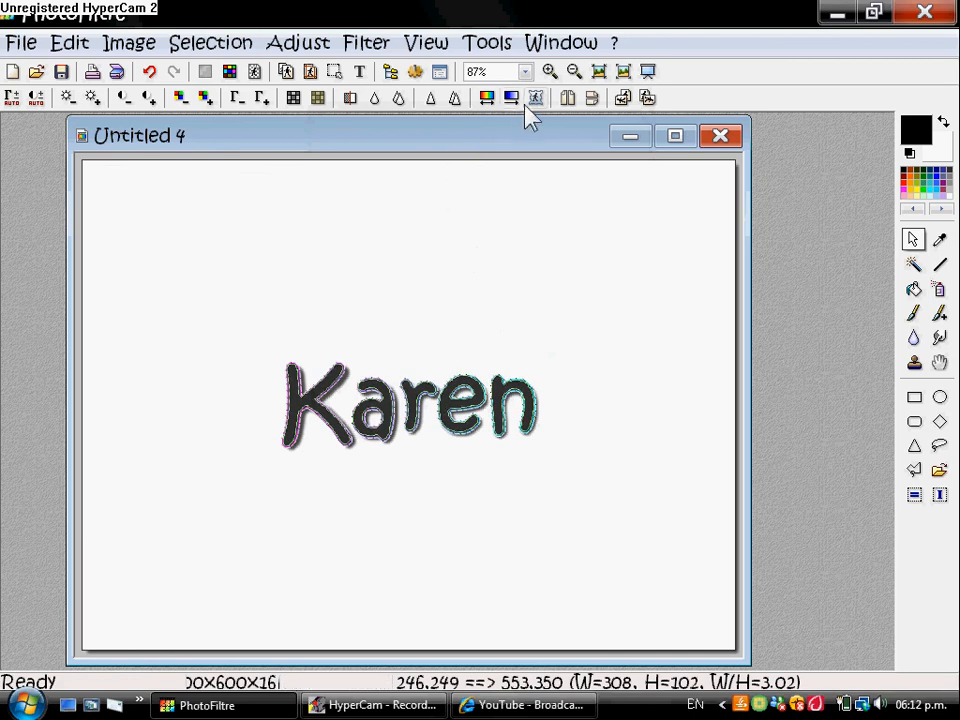
- Apply the heart PhotoMasque, tiled in Color mode at 50% opacity, over the grey letters
{"action": "left_click", "coordinate": [536, 96]}
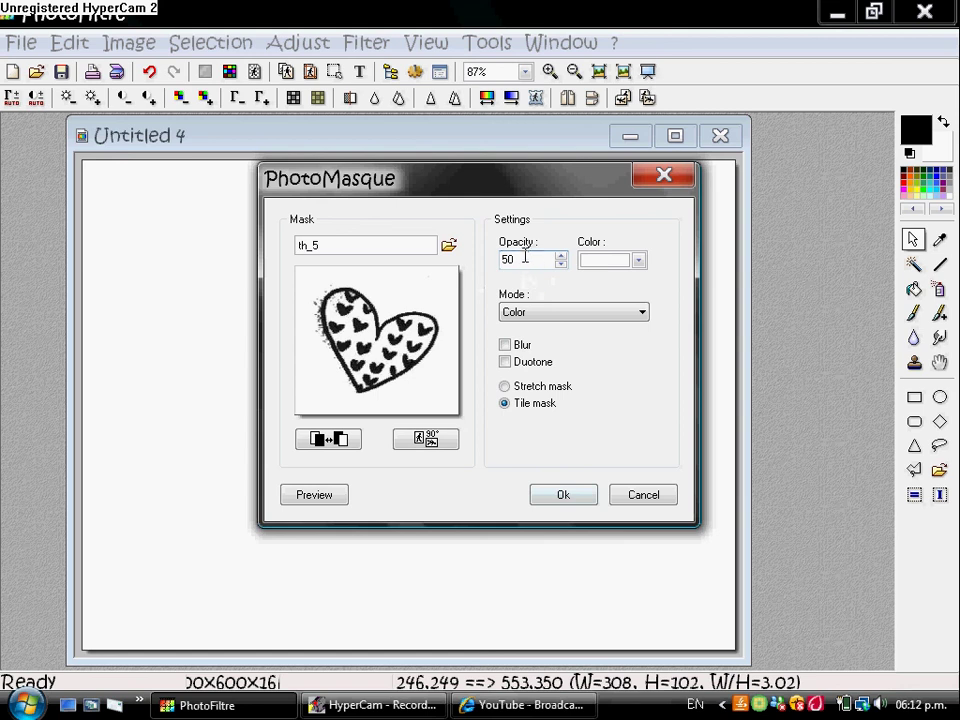
{"action": "mouse_move", "coordinate": [622, 276]}
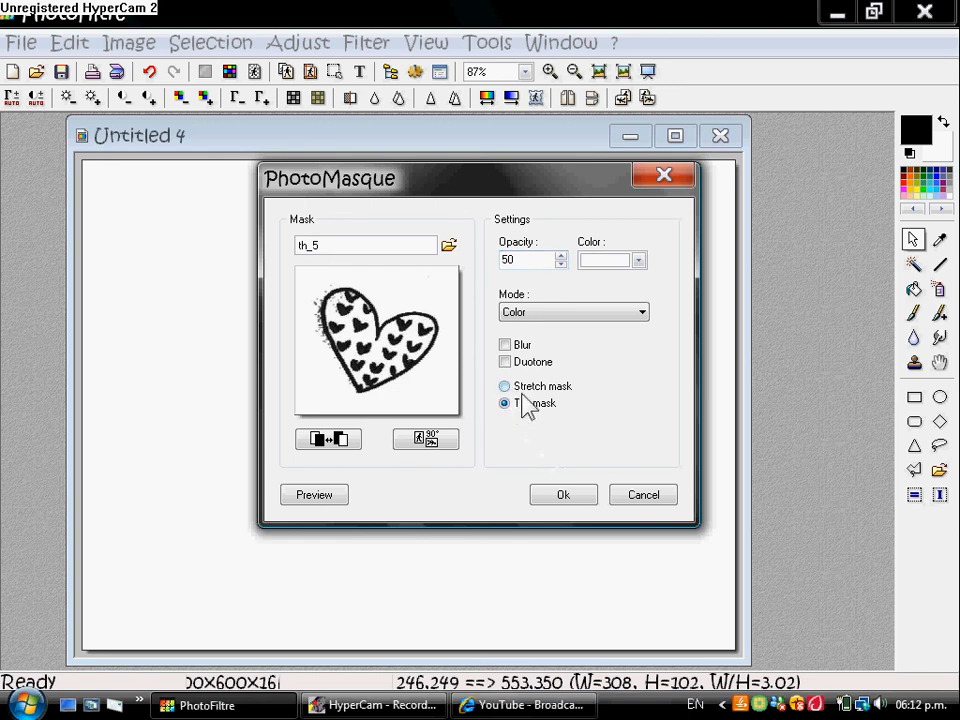
{"action": "left_click", "coordinate": [564, 494]}
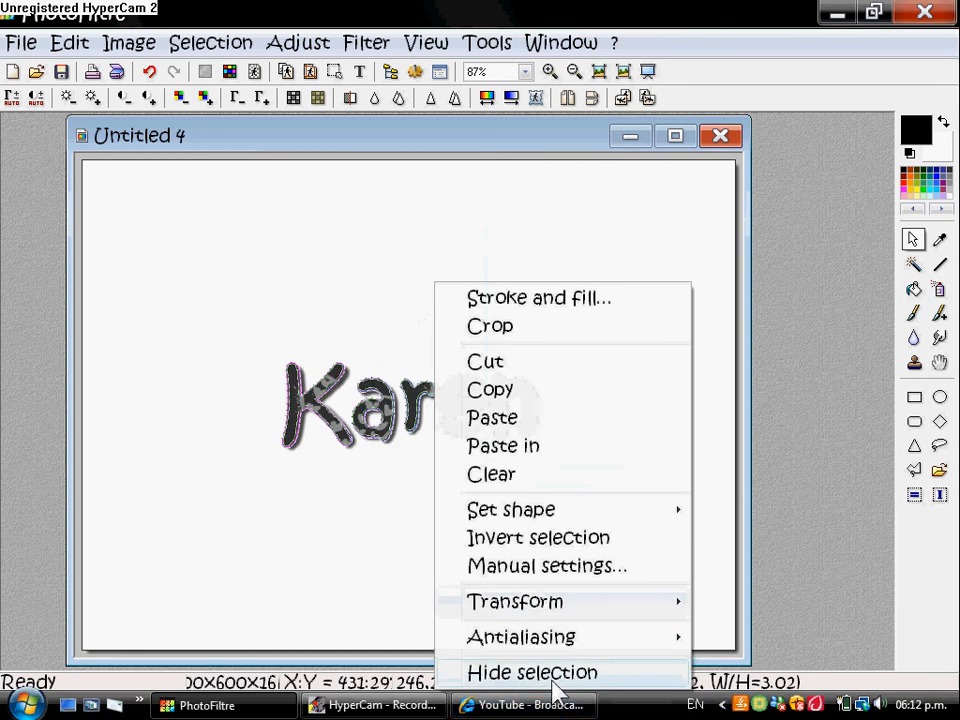
- Hide the text selection, draw a rectangle enclosing the whole word and bring up its options
{"action": "left_click", "coordinate": [532, 672]}
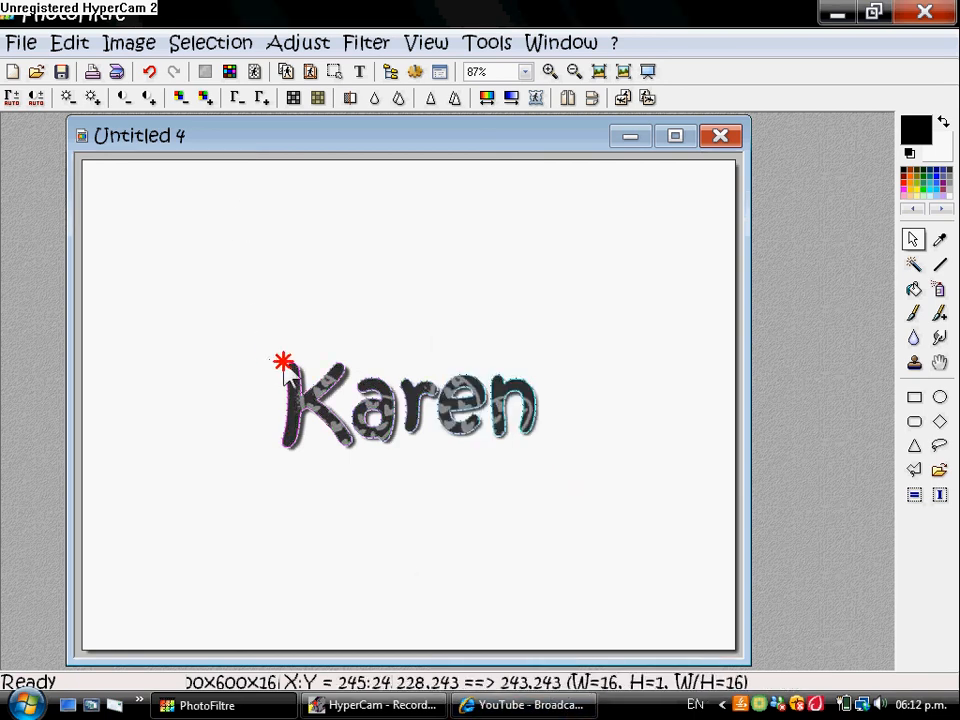
{"action": "left_click_drag", "start_coordinate": [284, 360], "coordinate": [544, 458]}
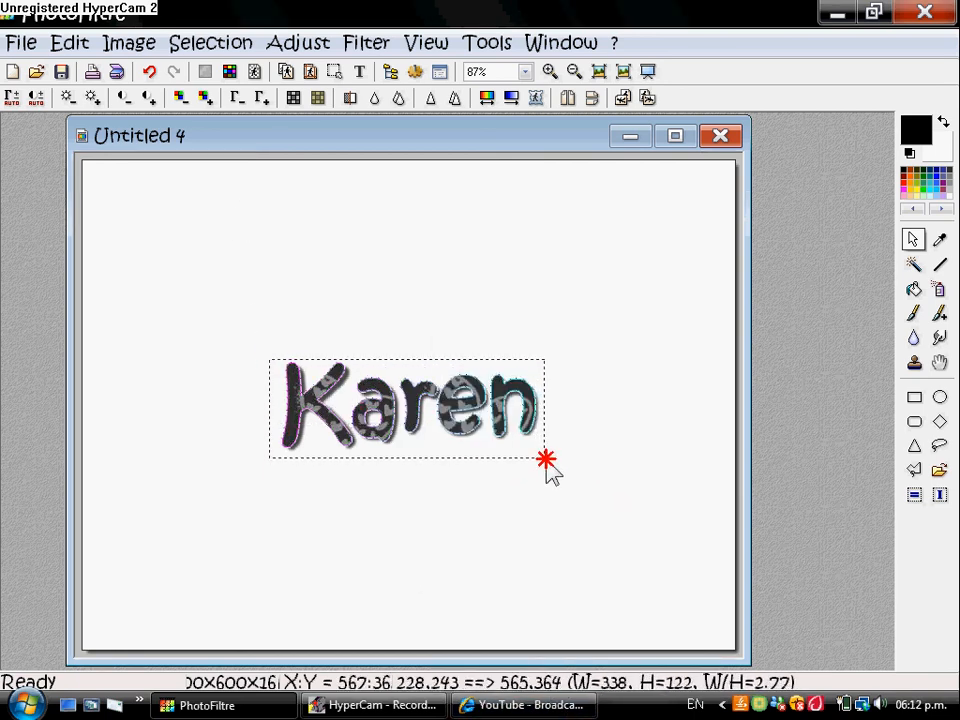
{"action": "right_click", "coordinate": [544, 460]}
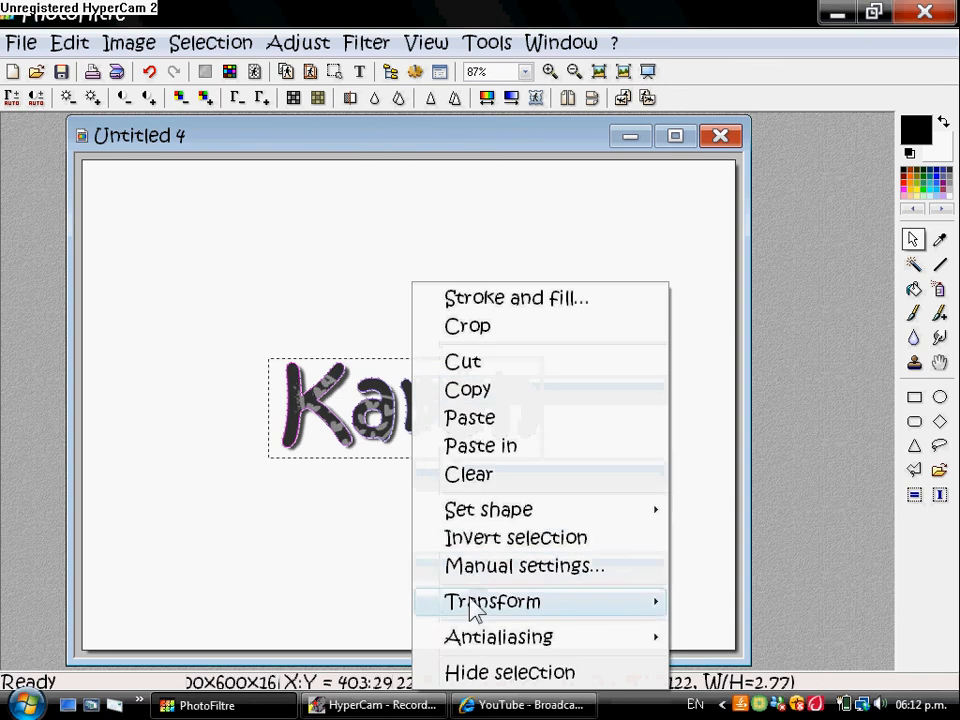